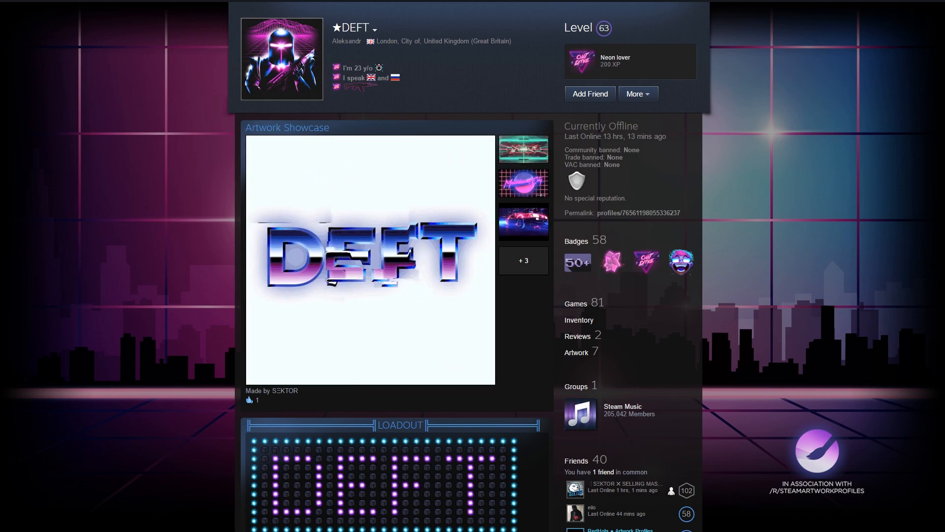
- Scroll the neon profile from Artwork Showcase past Loadout, Badge Collector and Favorite Guide to the Workshop Showcase
click(522, 222)
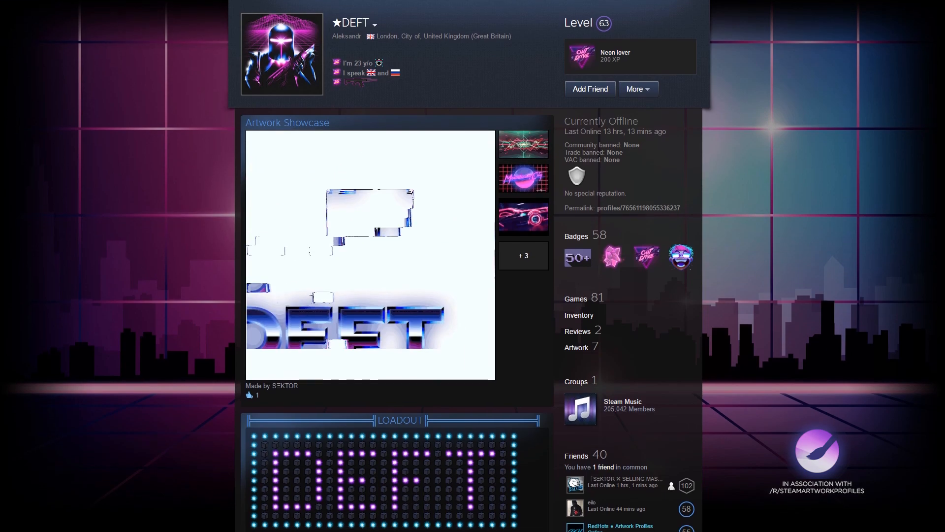
scroll(down, 3)
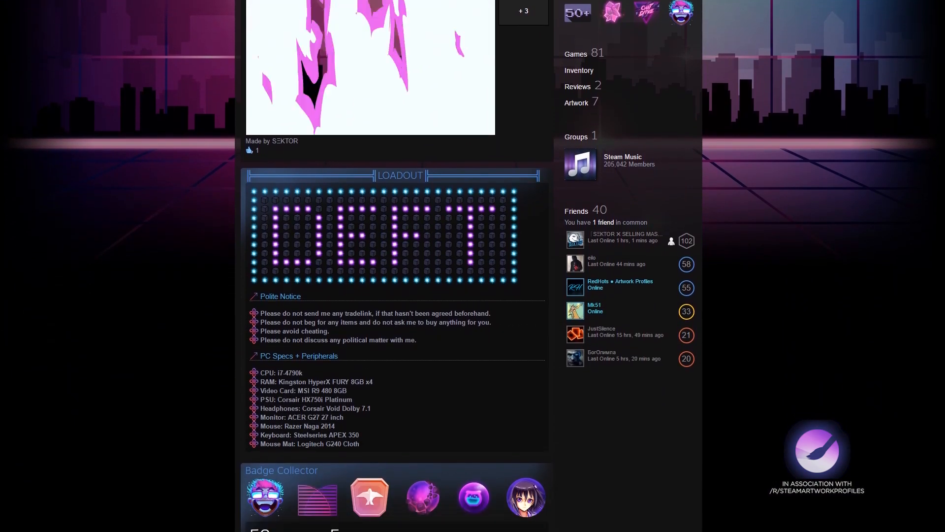
scroll(down, 3)
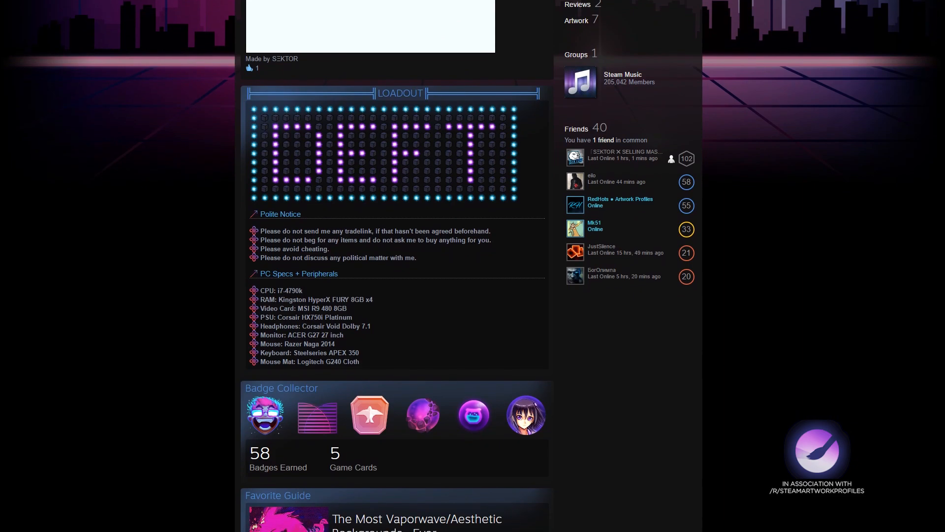
scroll(down, 3)
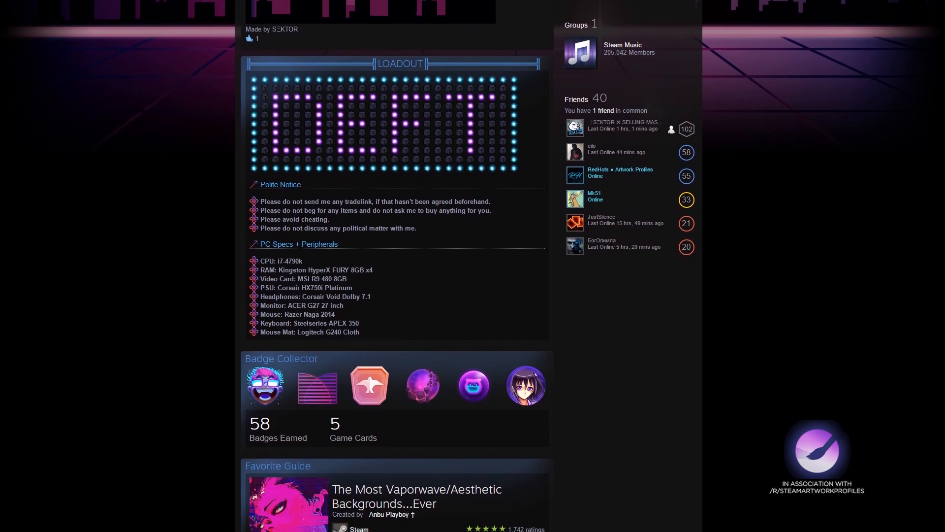
scroll(down, 3)
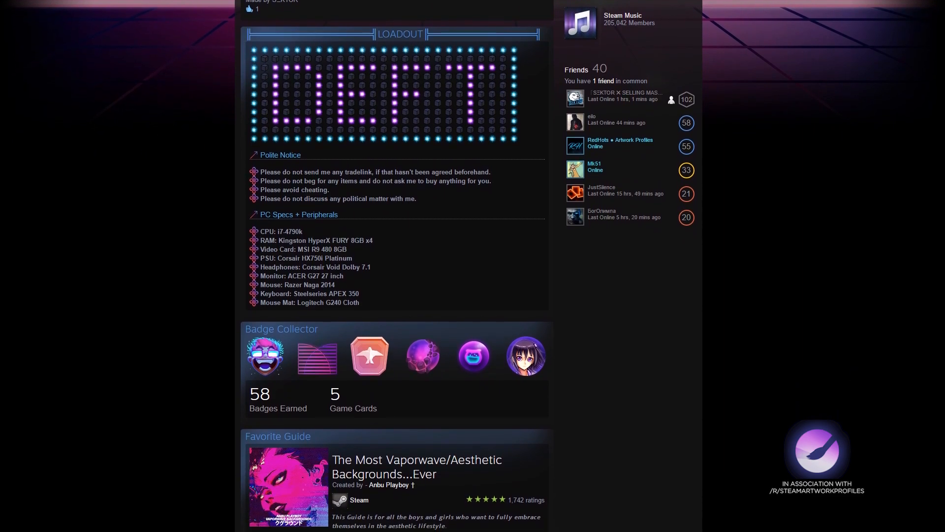
scroll(down, 3)
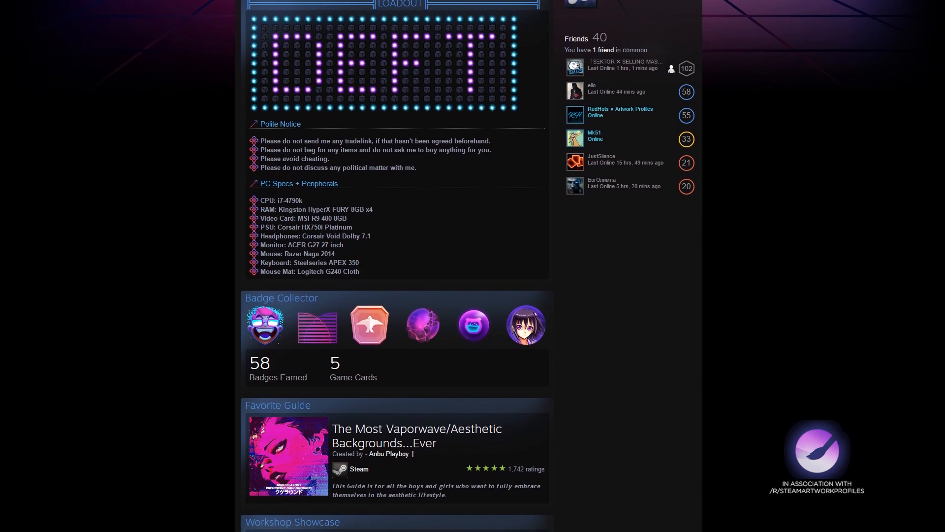
scroll(down, 3)
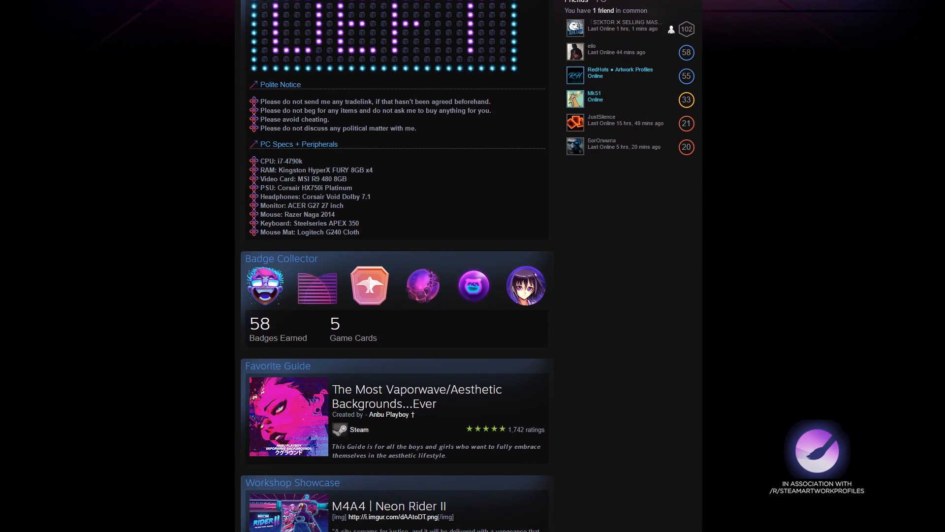
scroll(down, 3)
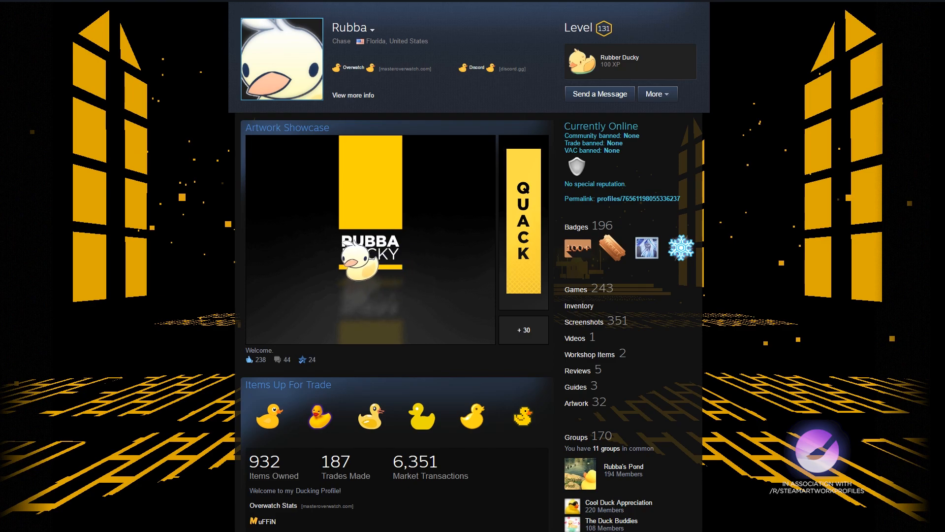
- Scroll the duck profile past Items Up For Trade and group roles to its Screenshot Showcase
scroll(down, 3)
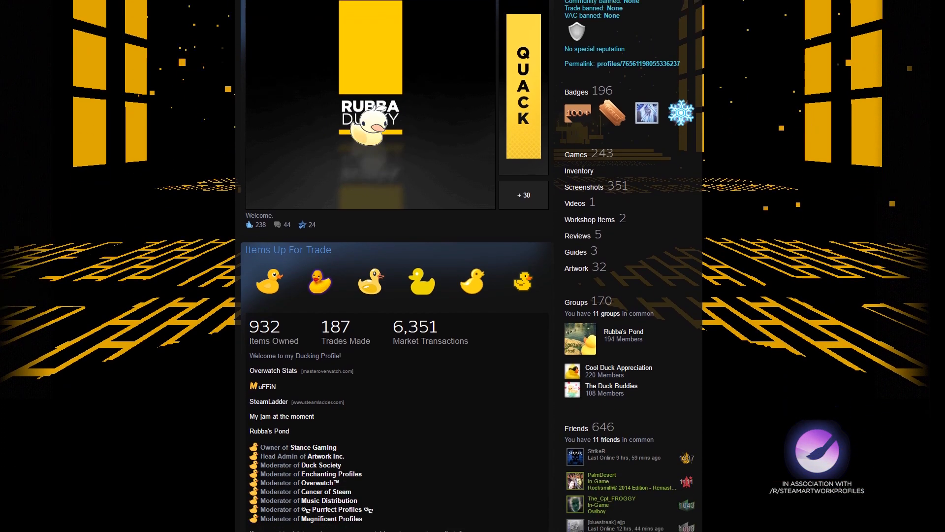
scroll(down, 3)
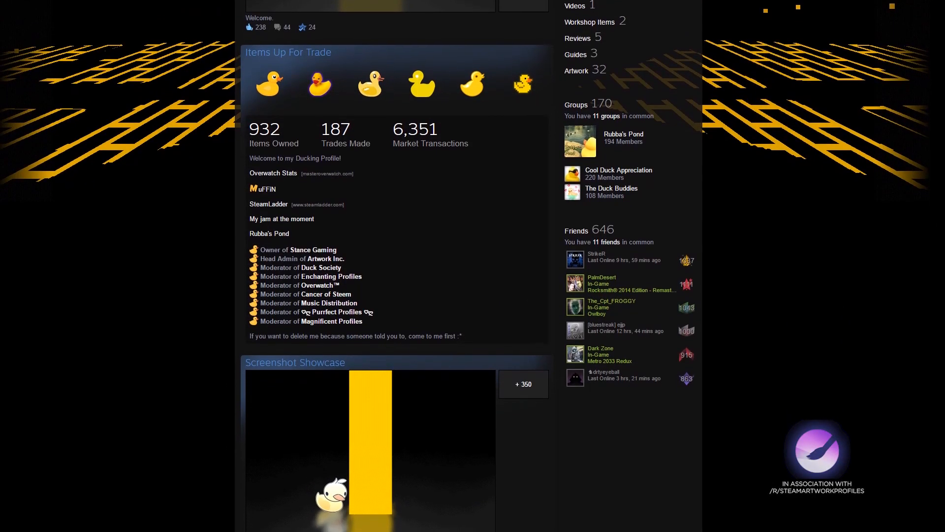
scroll(down, 3)
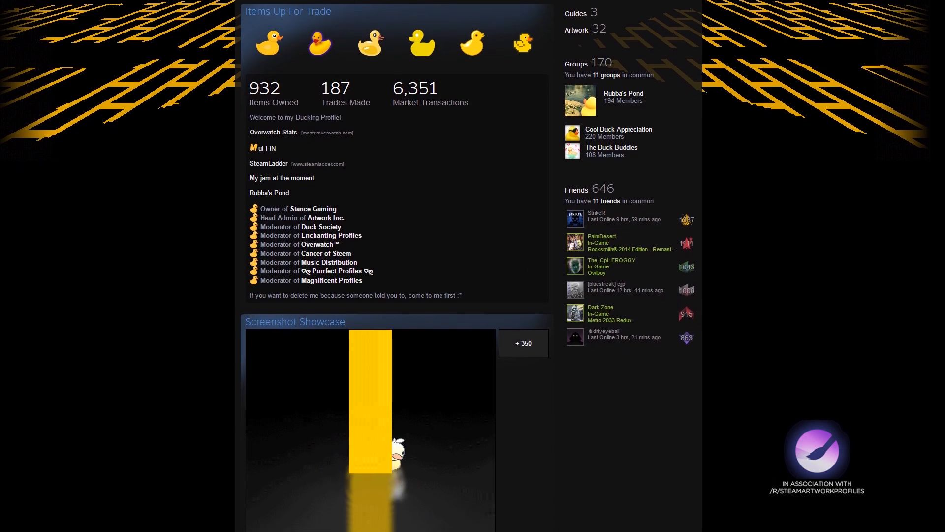
scroll(down, 3)
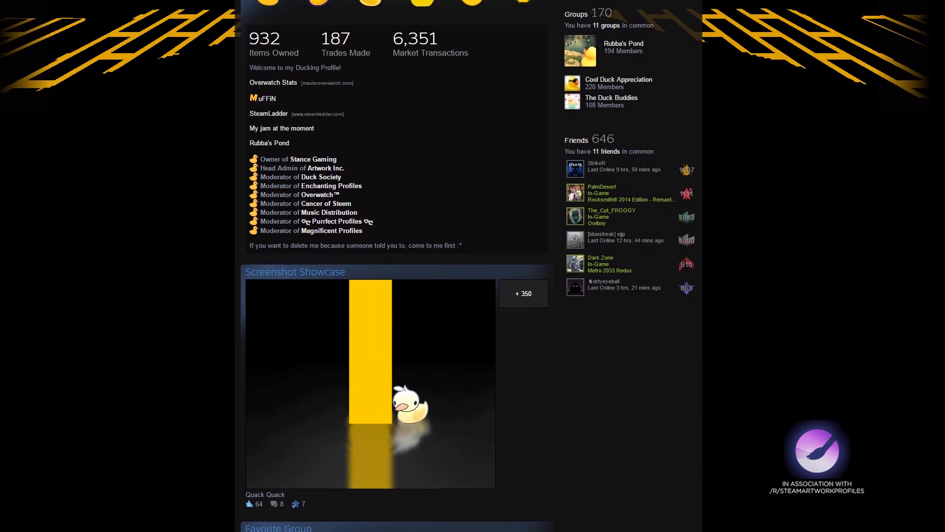
scroll(down, 3)
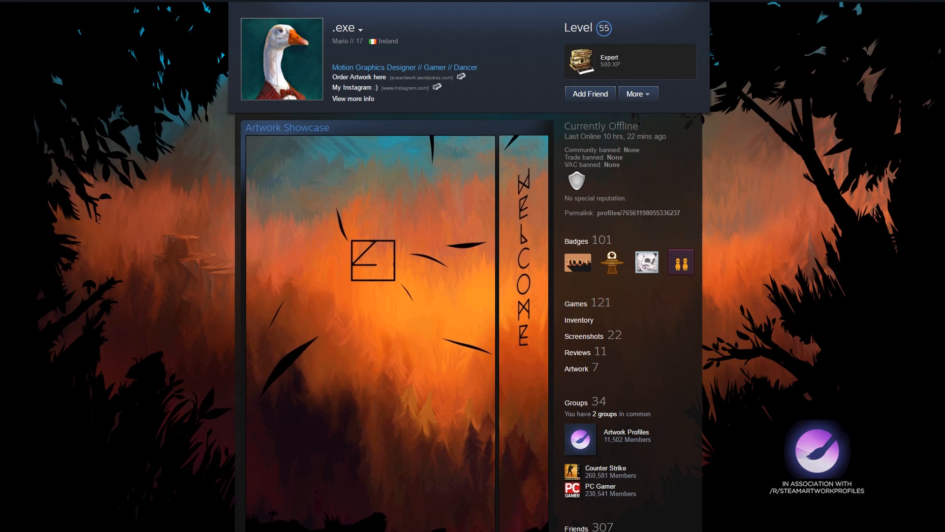
- Scroll the goose profile through its about box, Badge Collector and Achievement Showcase
scroll(down, 3)
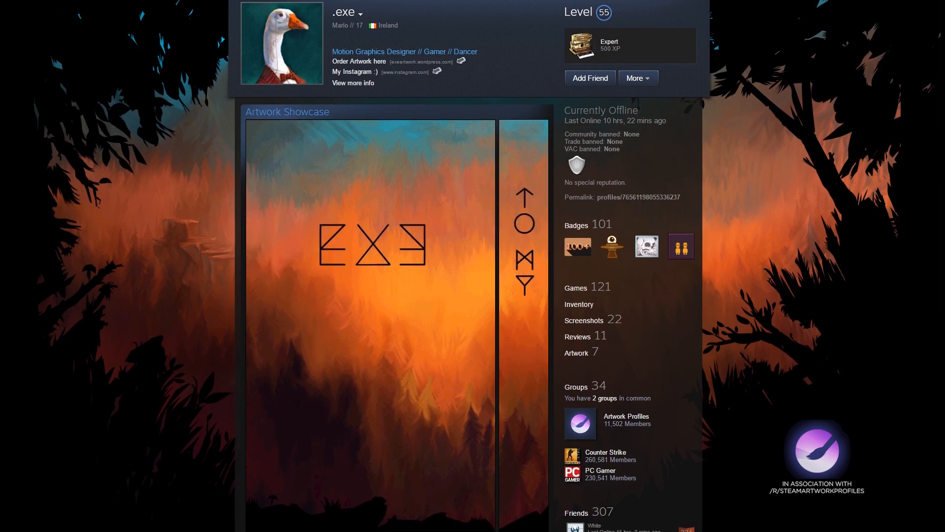
scroll(down, 3)
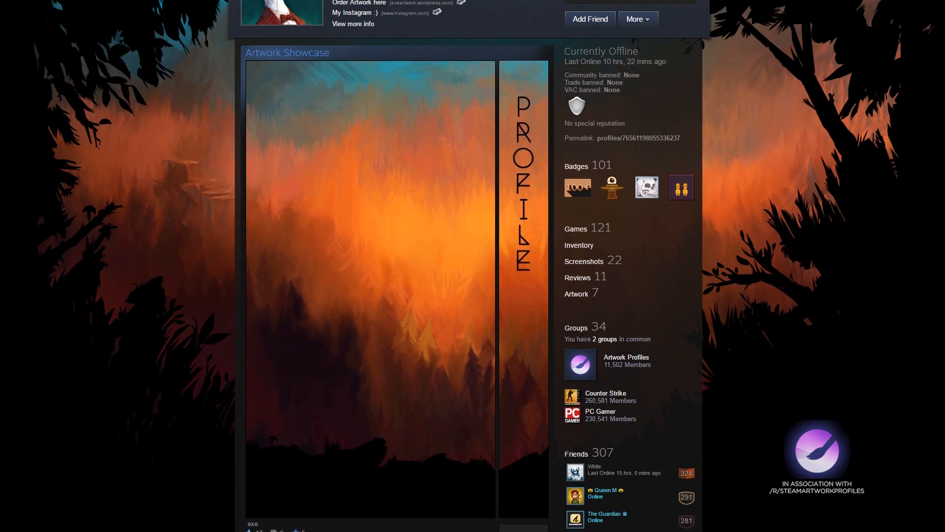
scroll(down, 3)
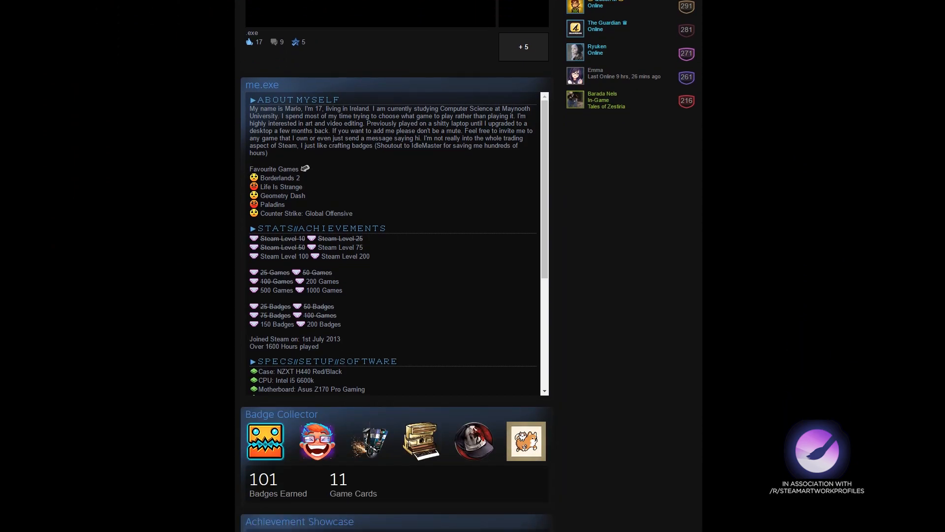
scroll(down, 3)
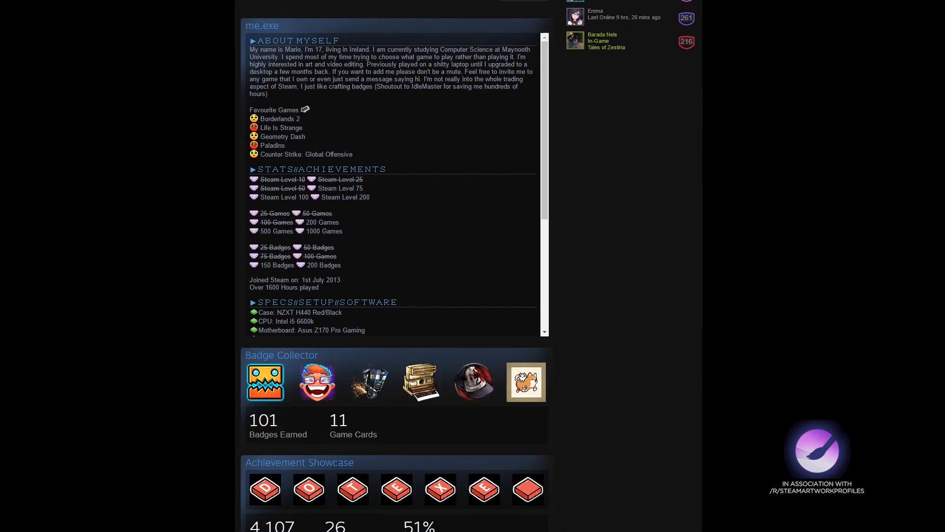
scroll(down, 3)
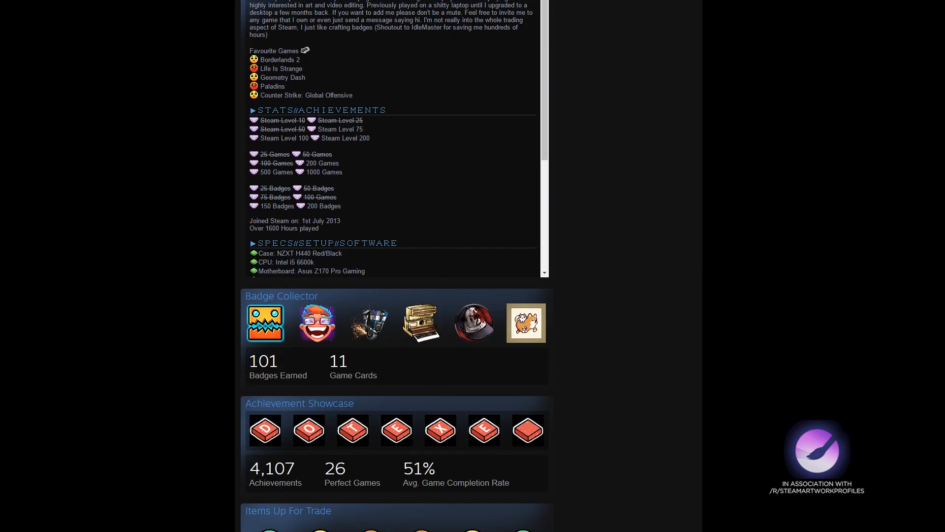
scroll(down, 3)
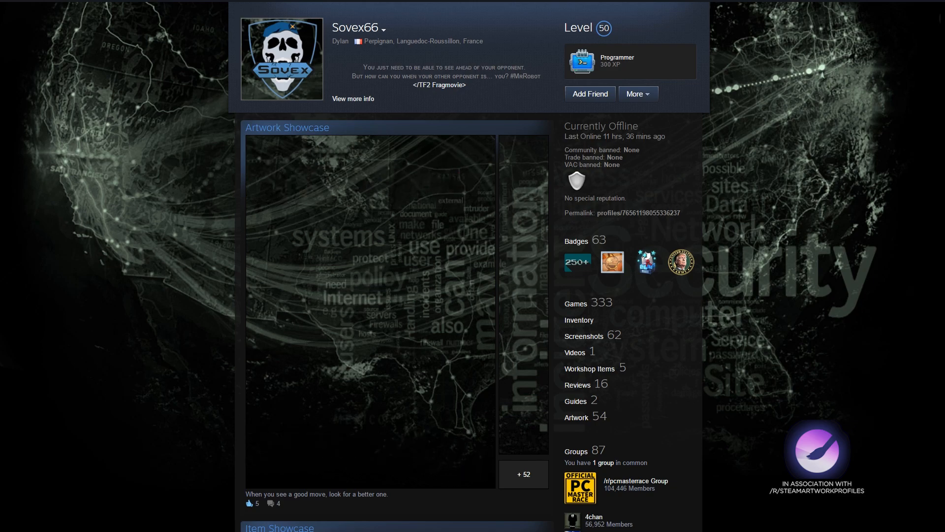
- Scroll the cybersecurity profile past Artwork Showcase, Items Up For Trade, hall of fame and PC specs
scroll(down, 3)
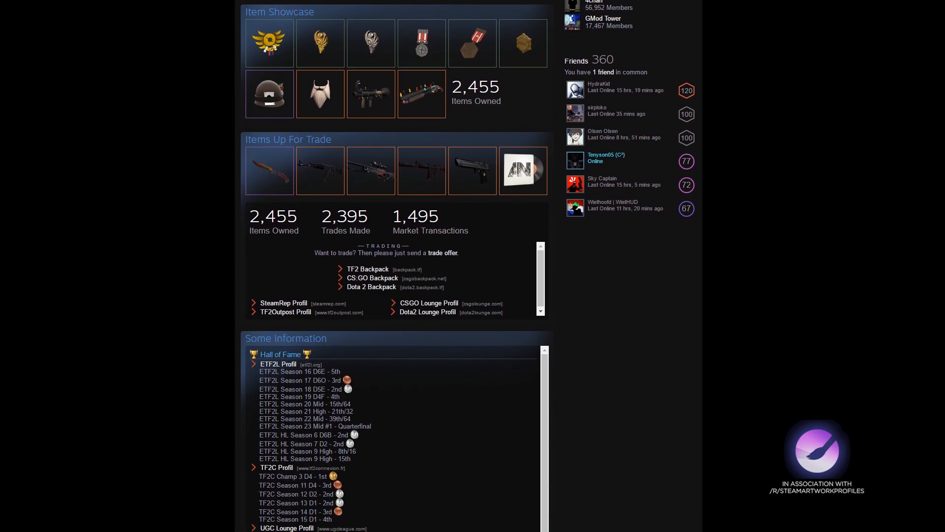
scroll(down, 3)
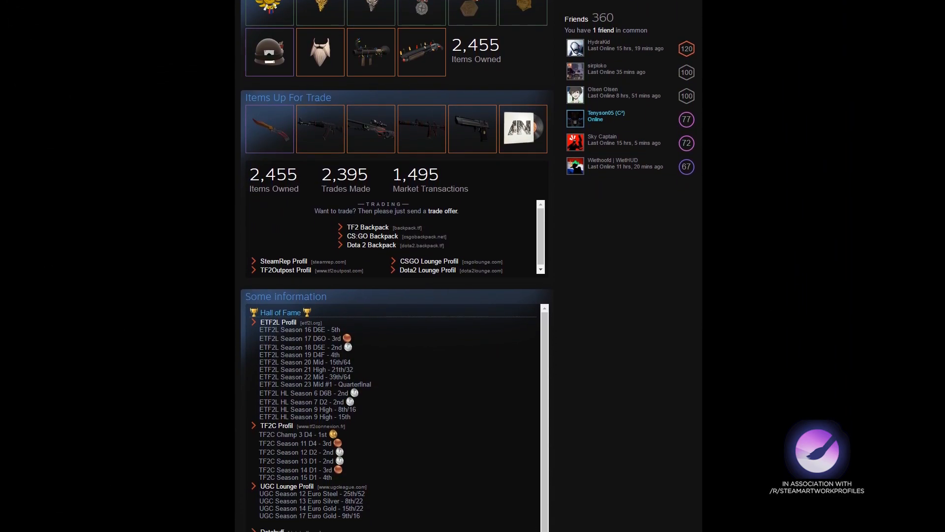
scroll(down, 3)
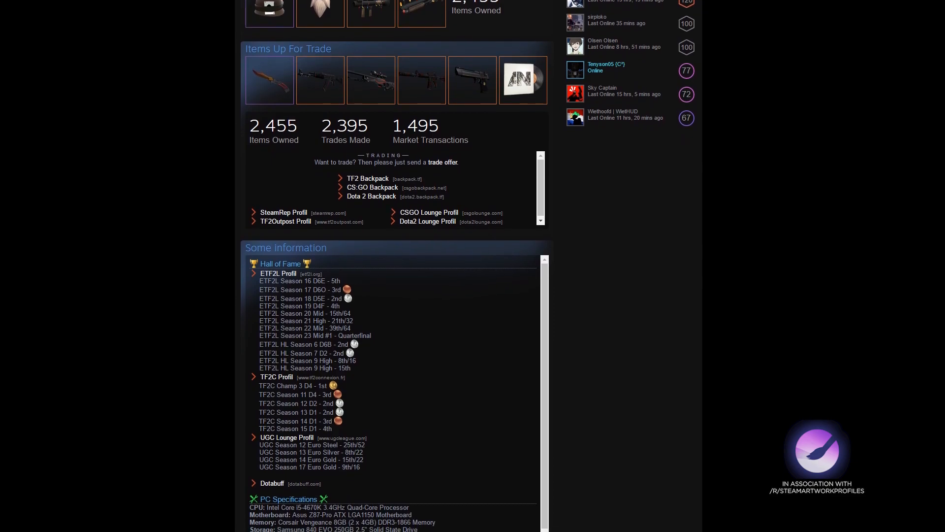
scroll(down, 3)
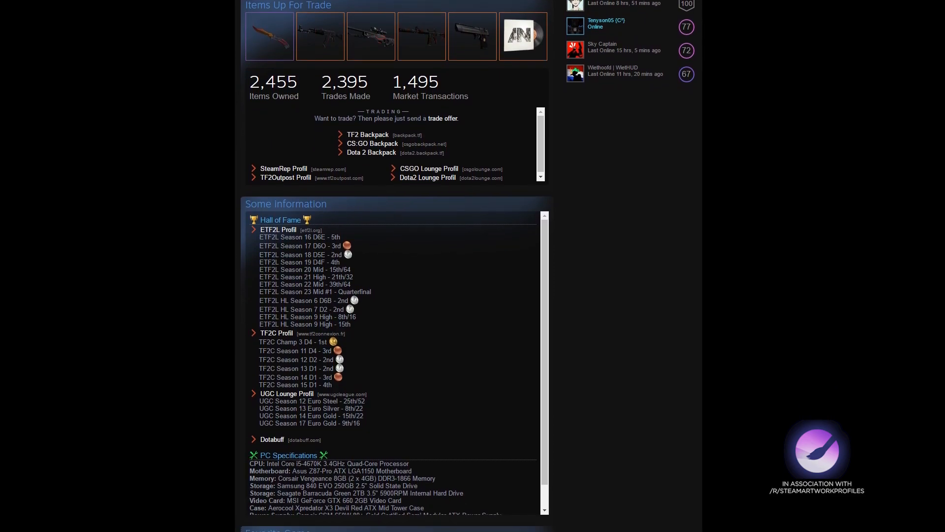
scroll(down, 3)
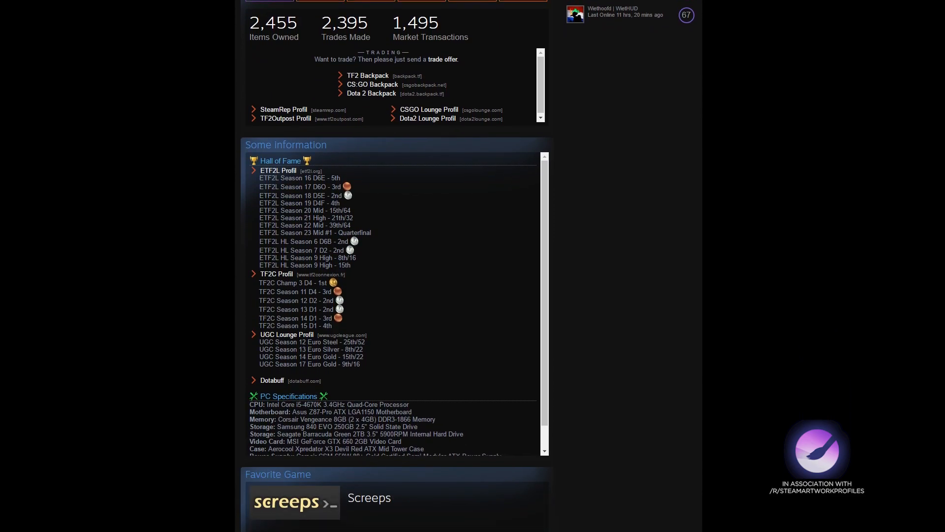
scroll(down, 3)
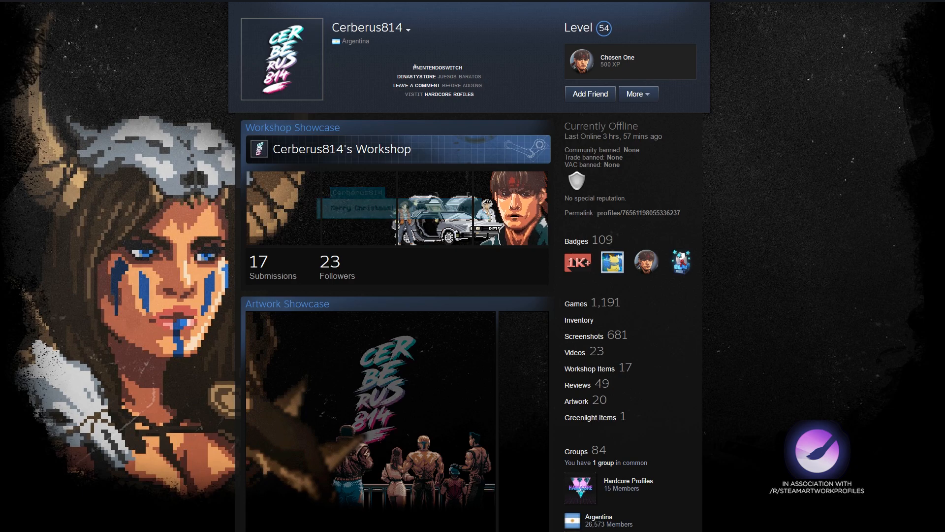
- Scroll Cerberus814's profile through Workshop Showcase, Artwork Showcase, Welcome box and favourite group
scroll(down, 3)
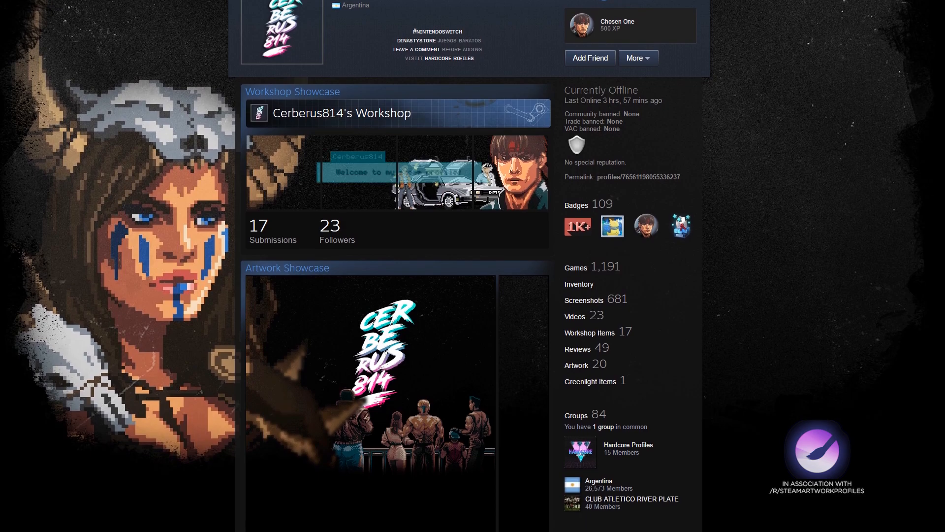
scroll(down, 3)
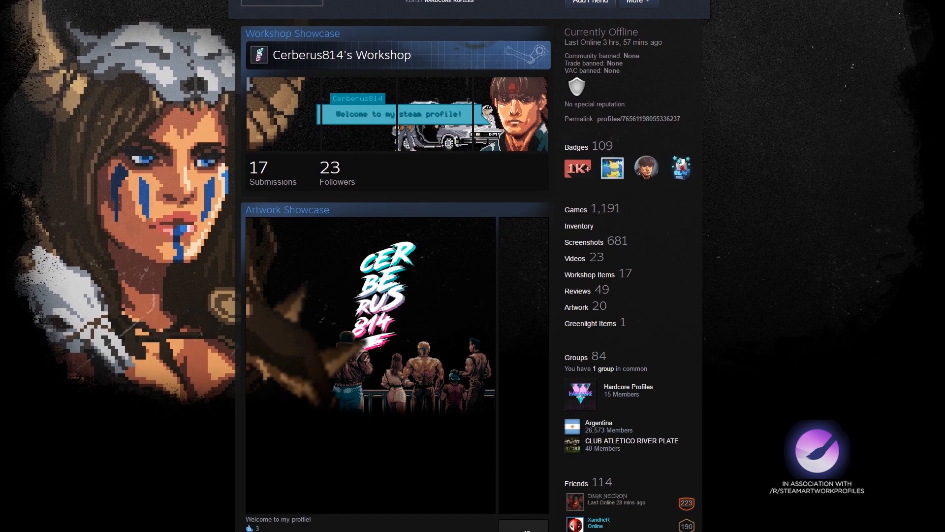
scroll(down, 3)
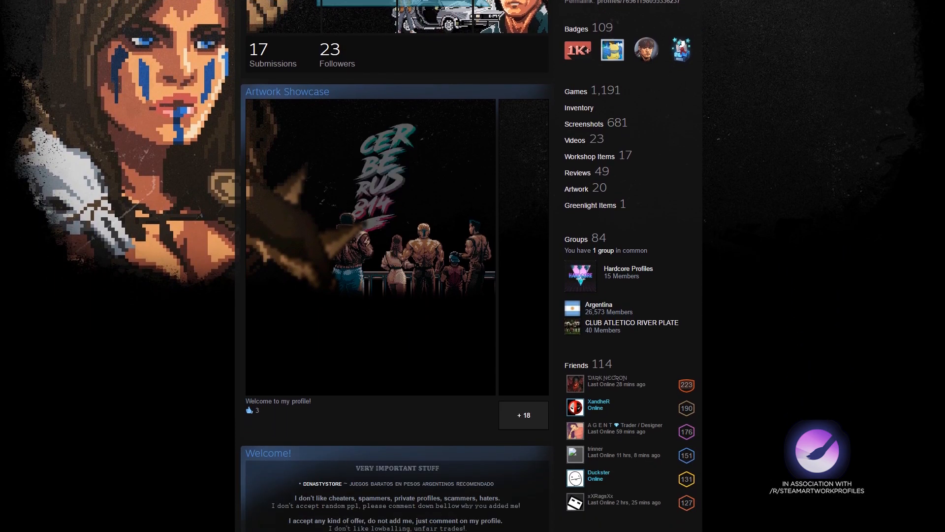
scroll(down, 3)
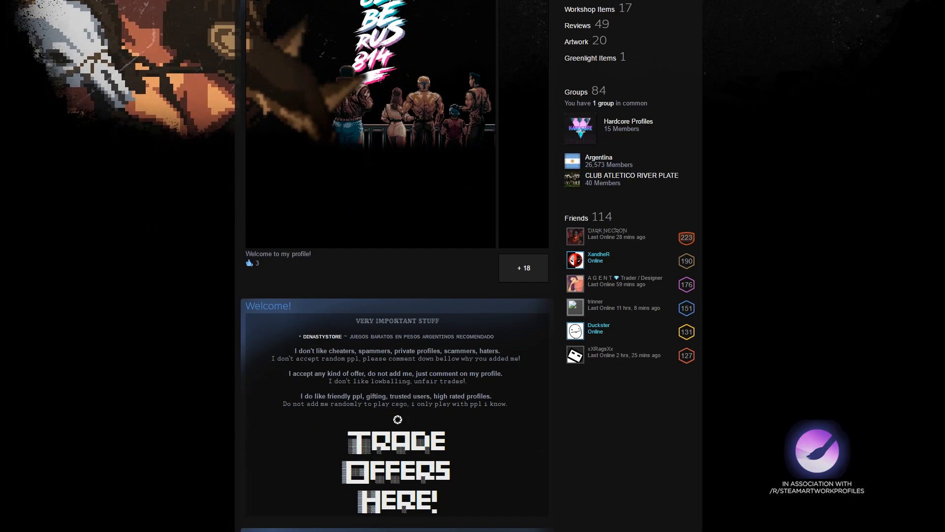
scroll(down, 3)
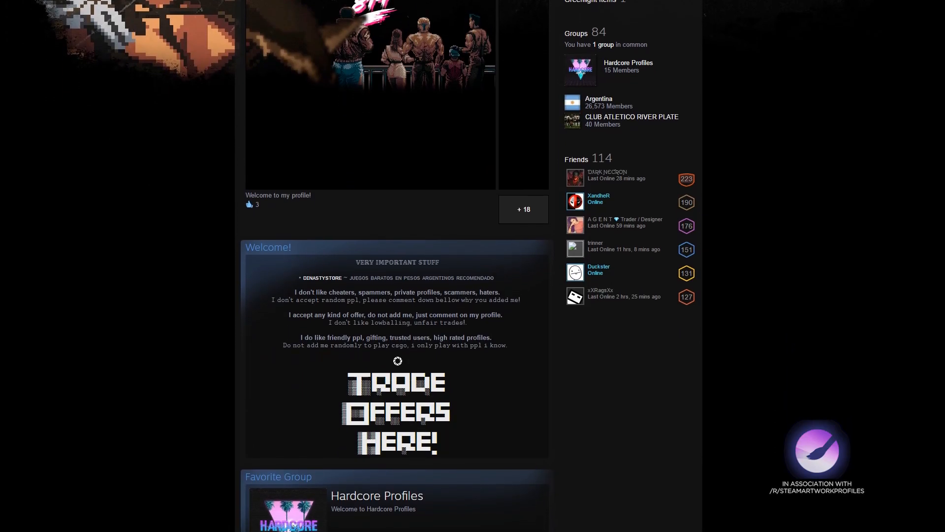
scroll(down, 3)
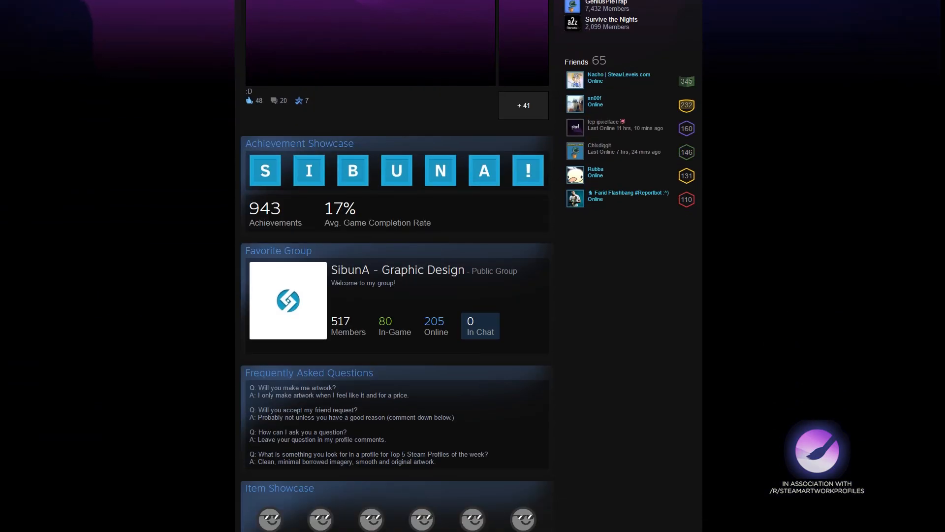
- Post the comment "look at my profile for next week" in the SibunA profile's Comments section
scroll(down, 3)
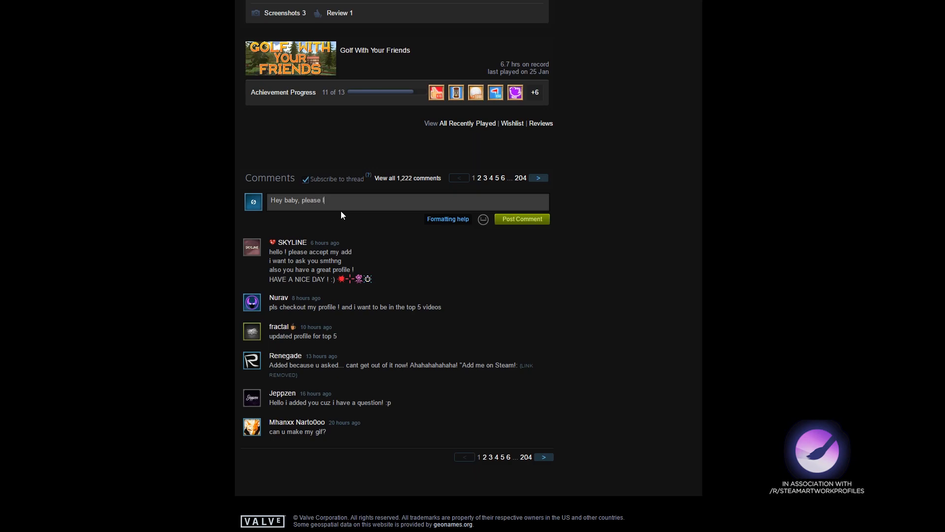
text(look at my profile for next week)
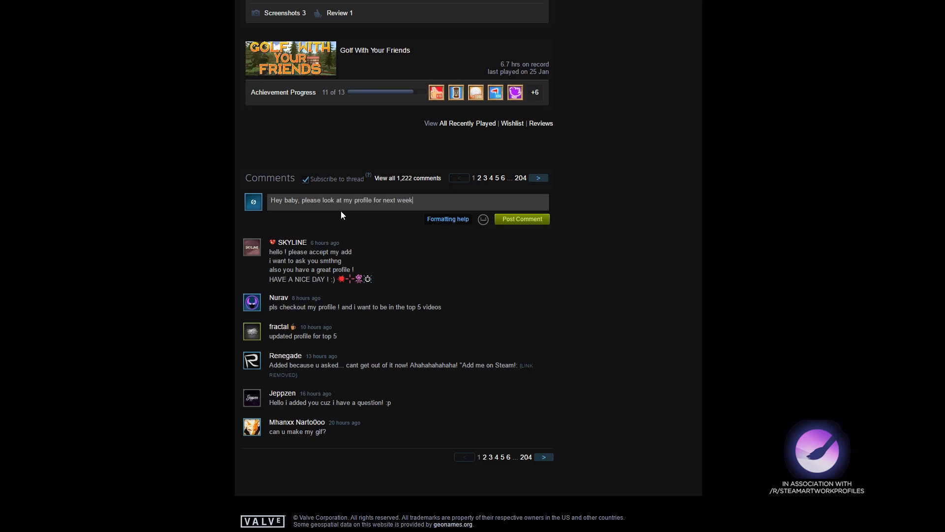
click(521, 218)
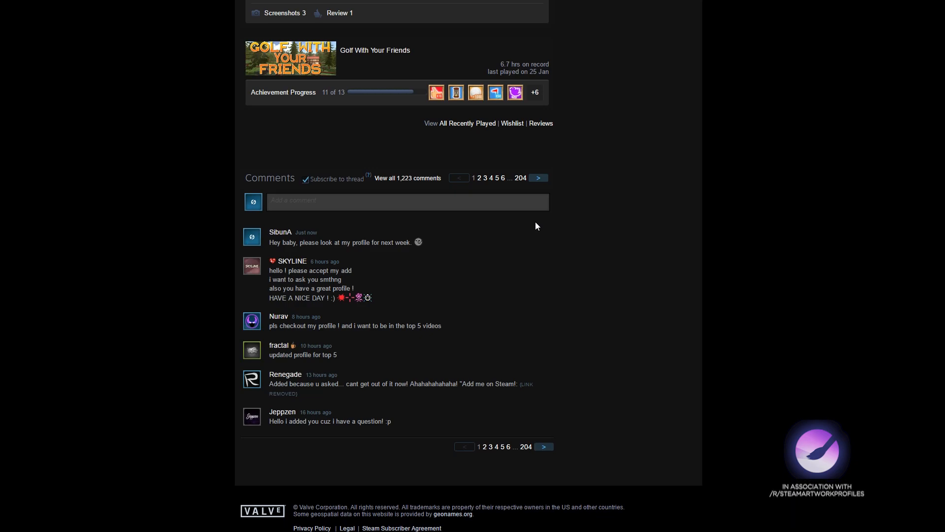